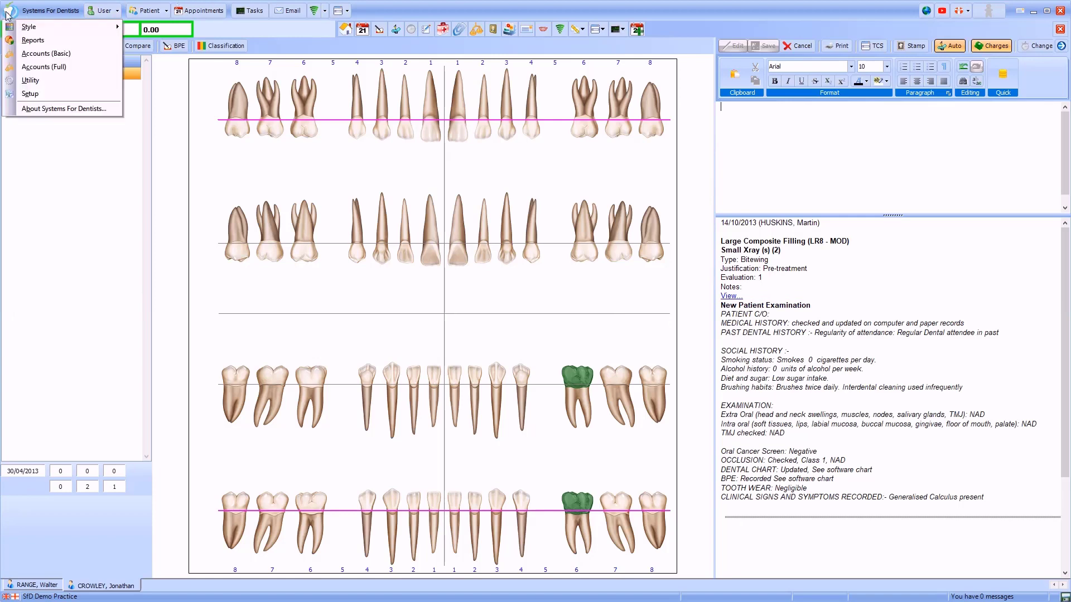
Open System Setup via Setup, then Program under System.
click(30, 93)
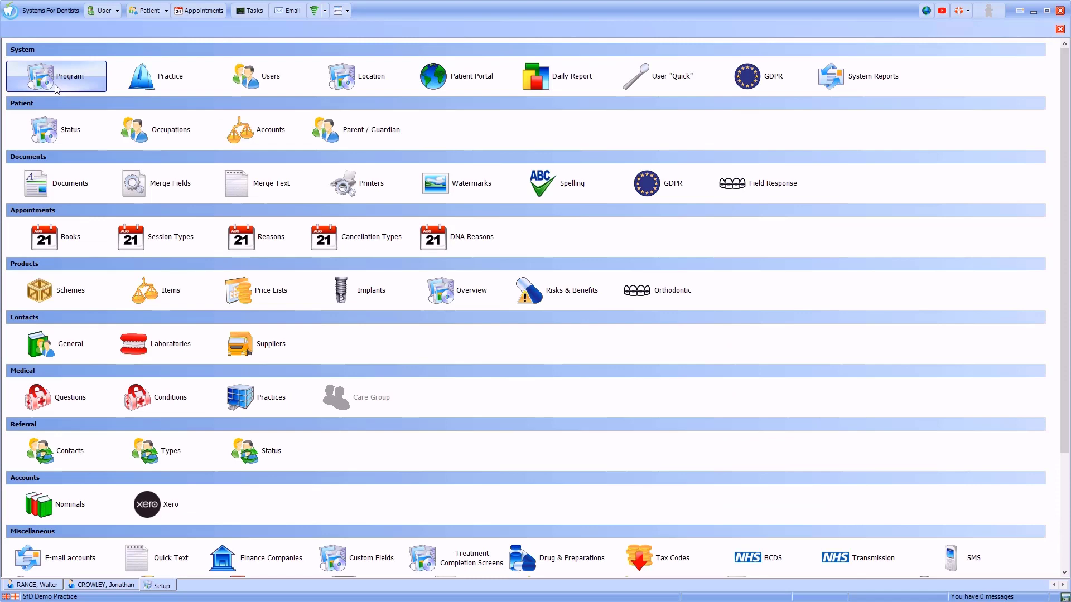
click(36, 75)
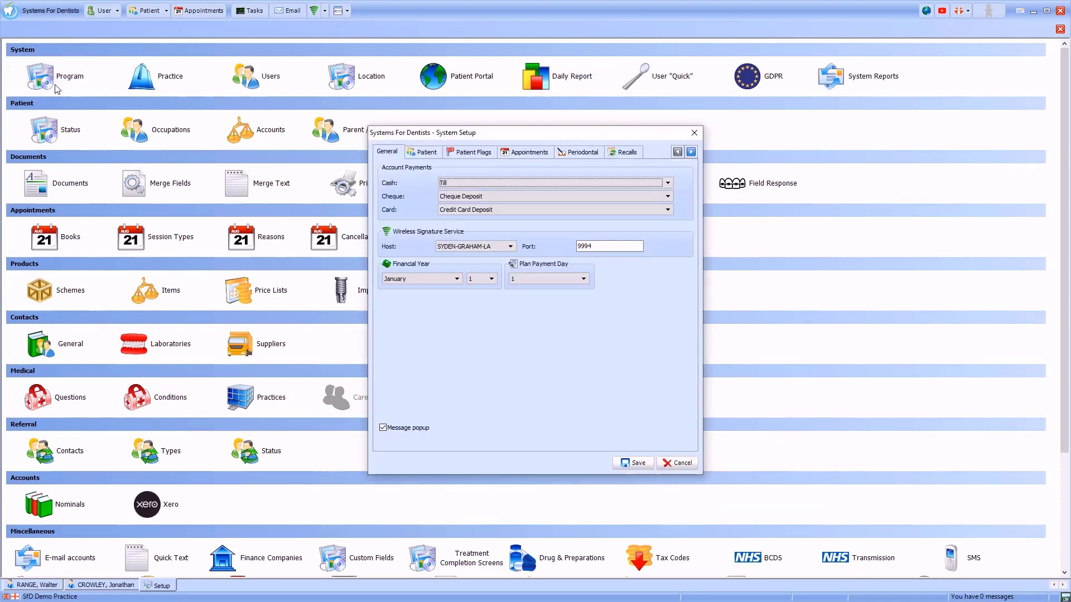
mouse_move(104, 102)
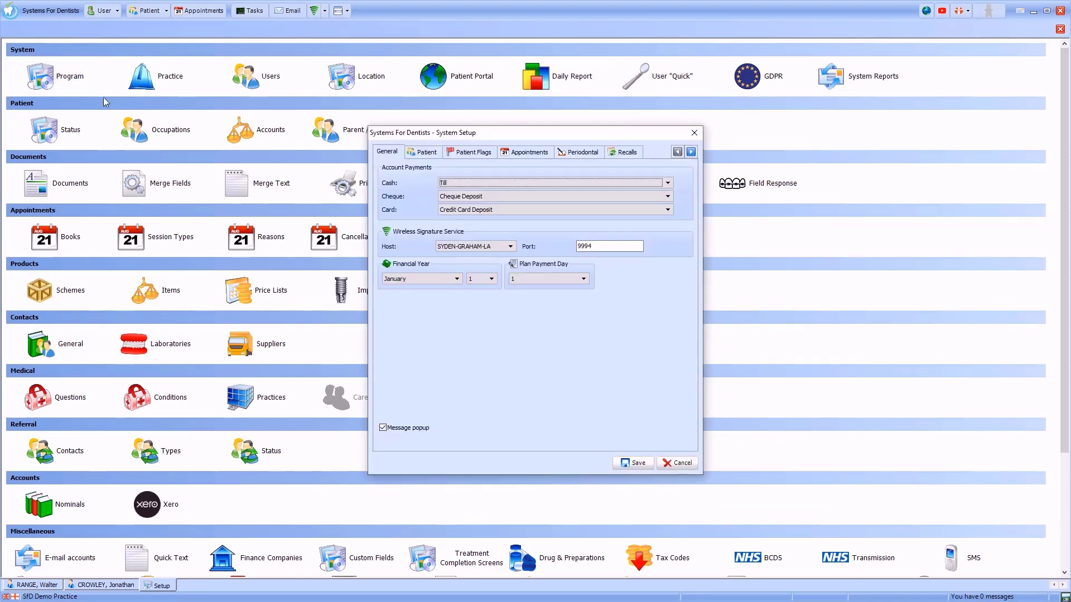
Enable Global wide screen in the Patient tab's Notes section and save System Setup.
click(424, 152)
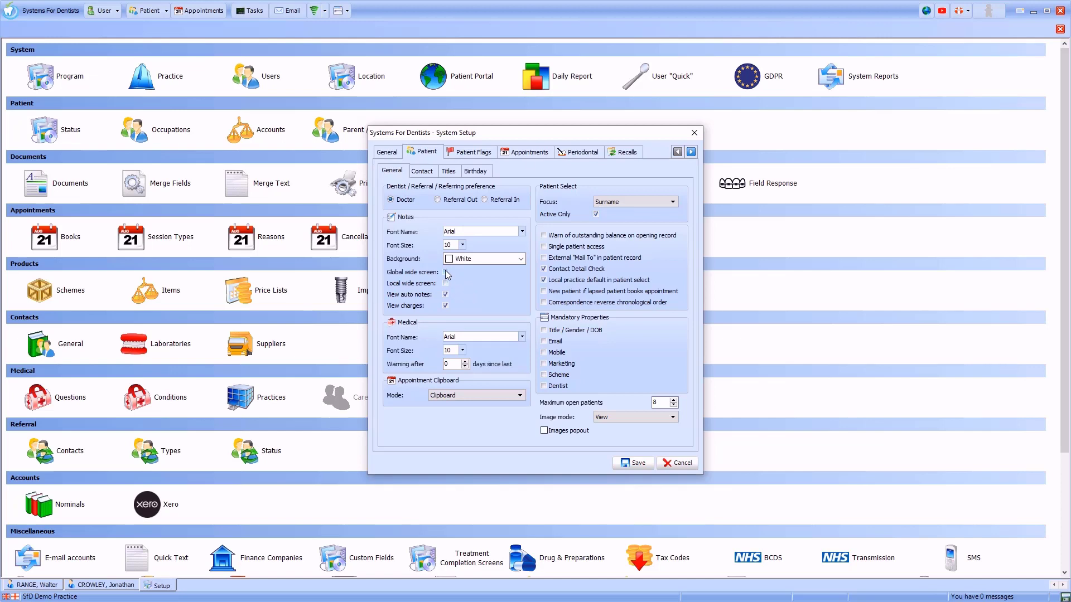
click(445, 272)
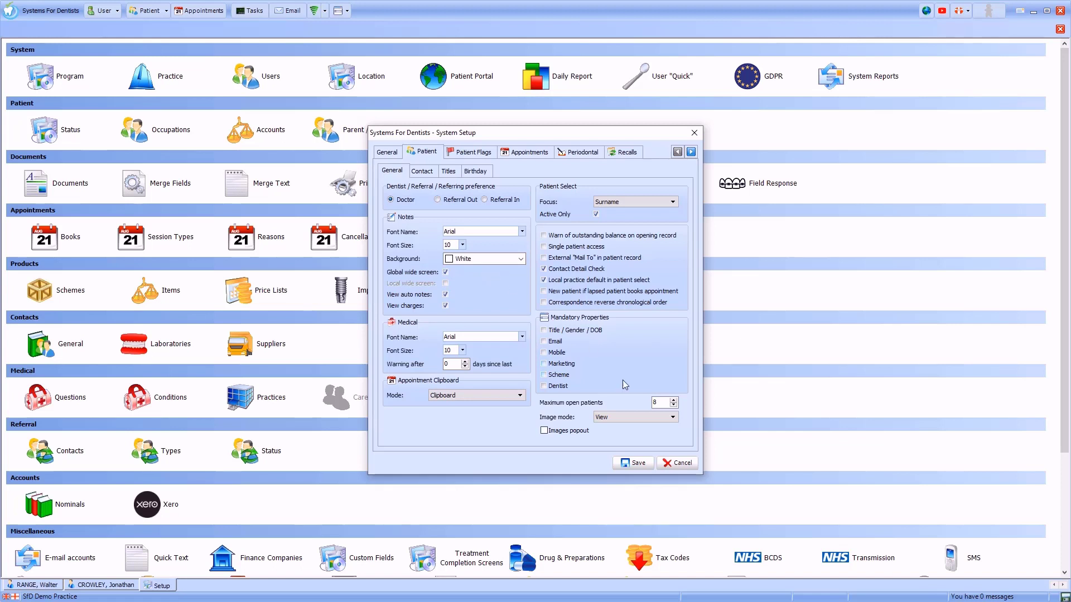
click(677, 463)
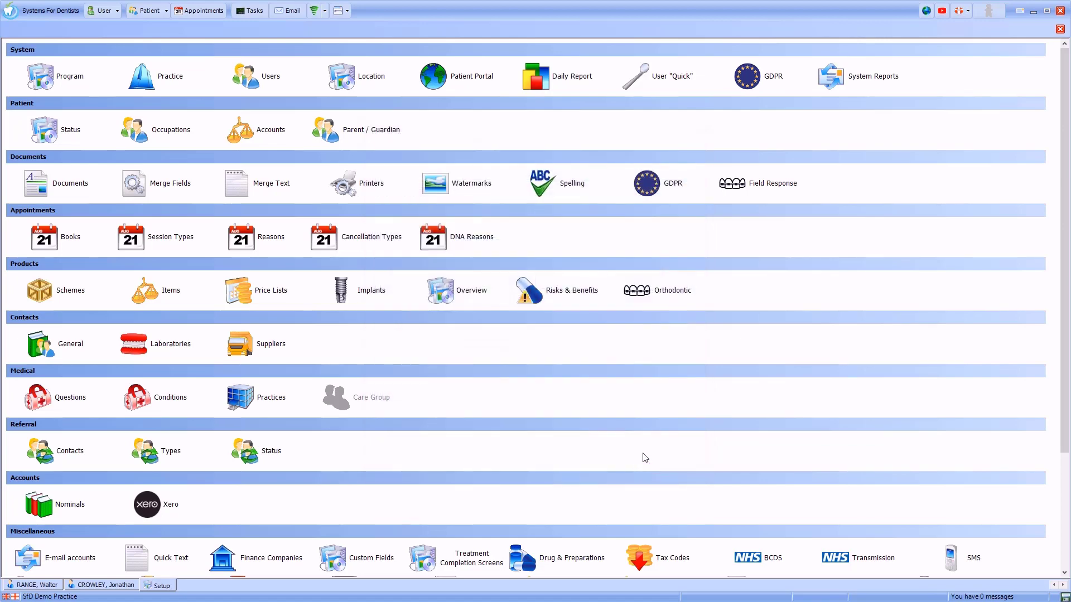